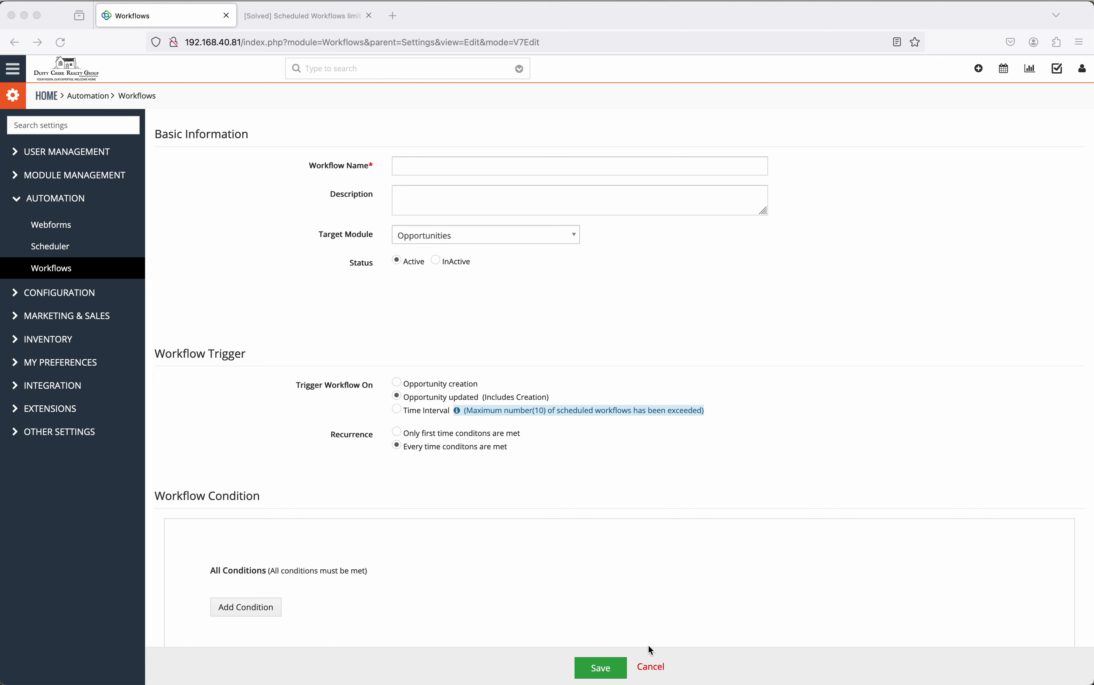
{"action": "mouse_move", "coordinate": [688, 593]}
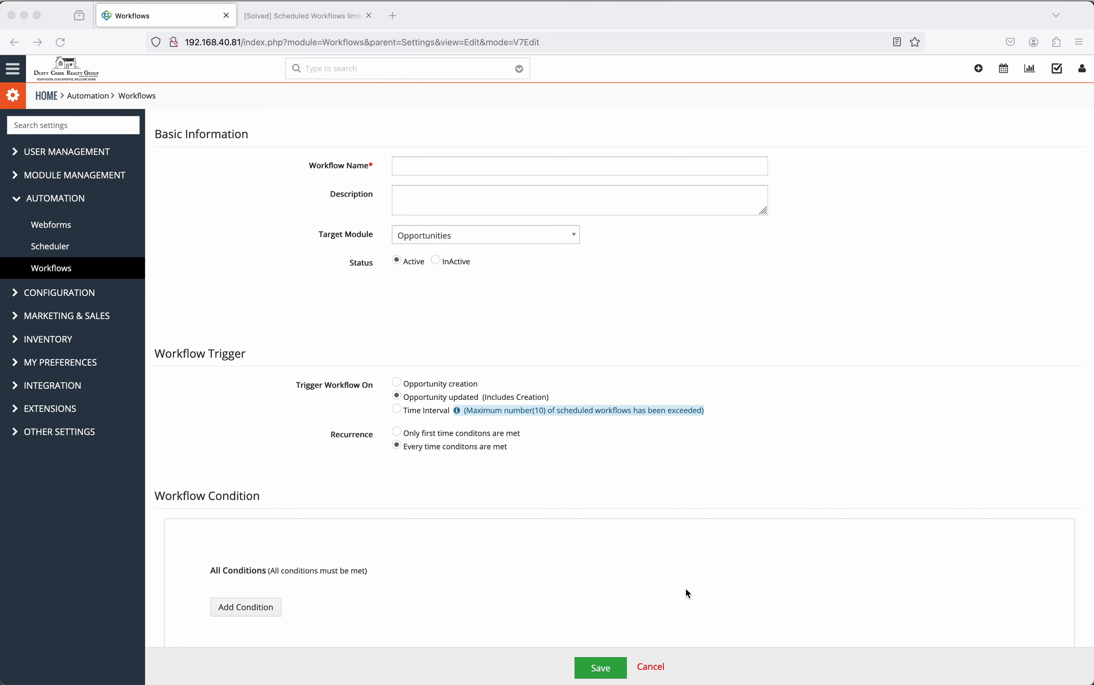
{"action": "mouse_move", "coordinate": [447, 395]}
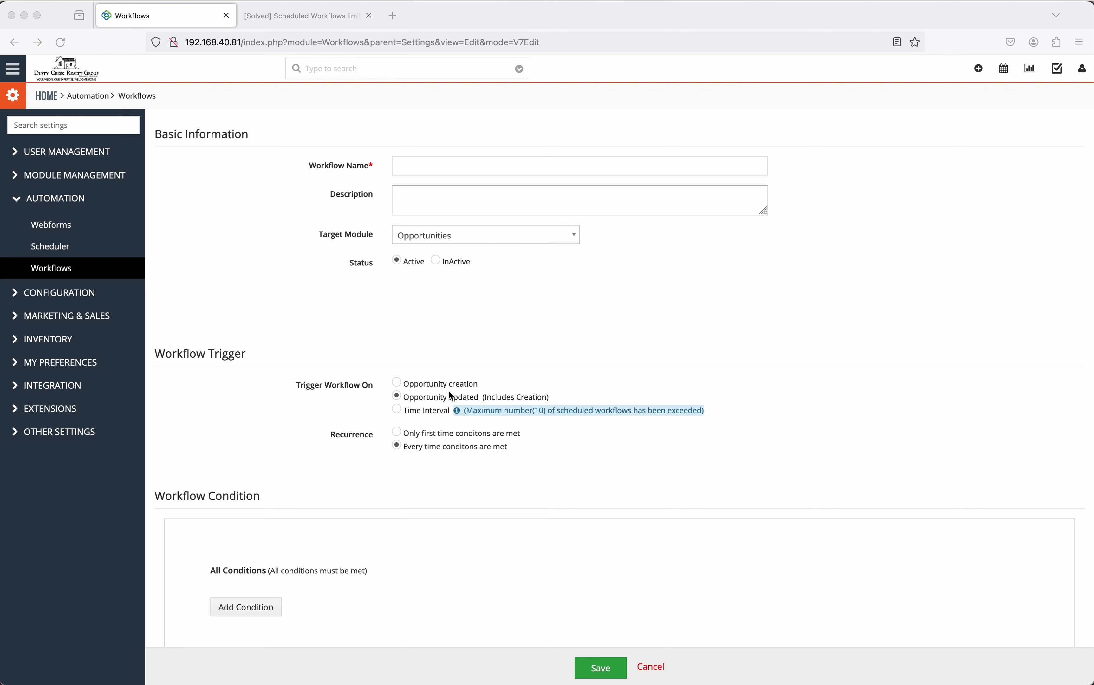
{"action": "mouse_move", "coordinate": [567, 424]}
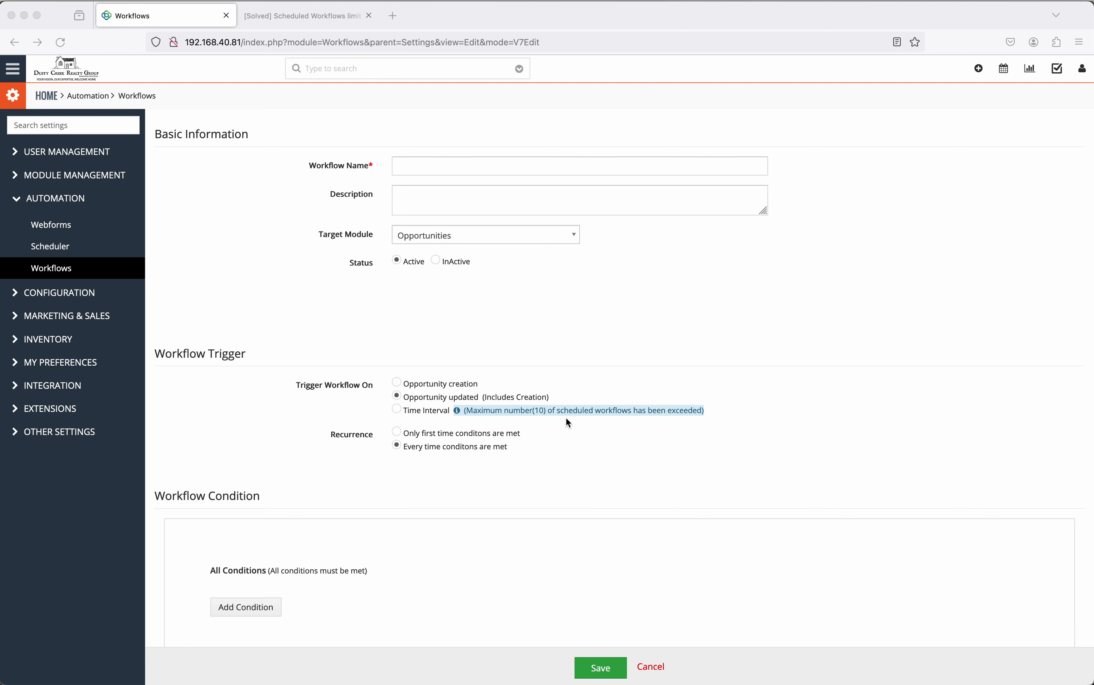
{"action": "mouse_move", "coordinate": [624, 428]}
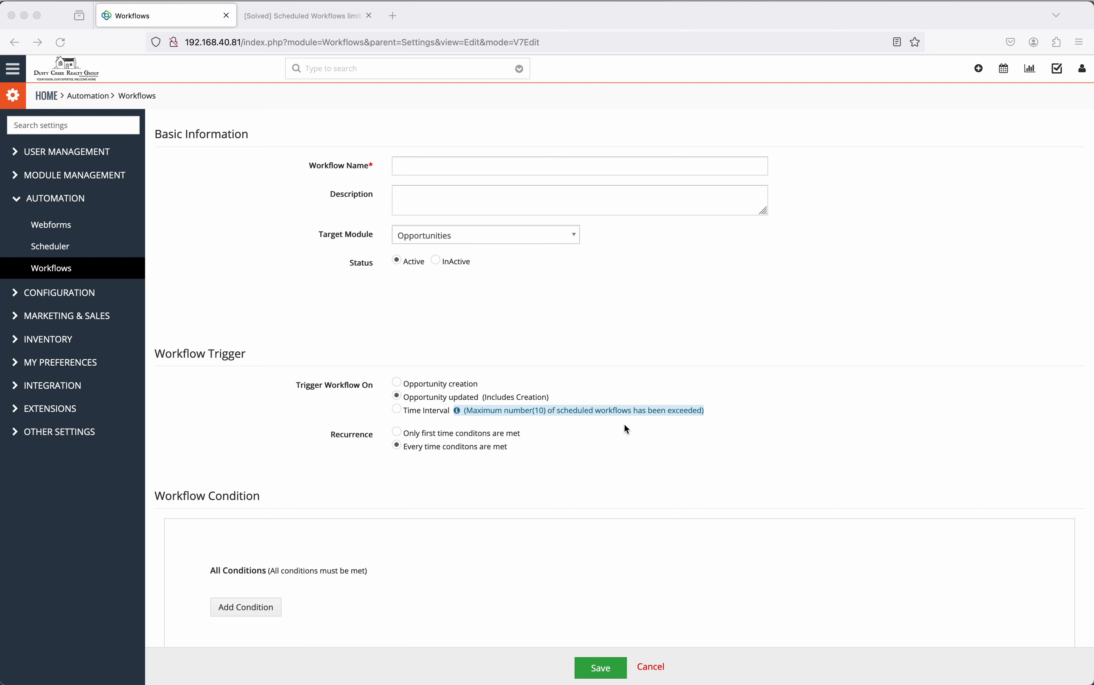
{"action": "mouse_move", "coordinate": [534, 419]}
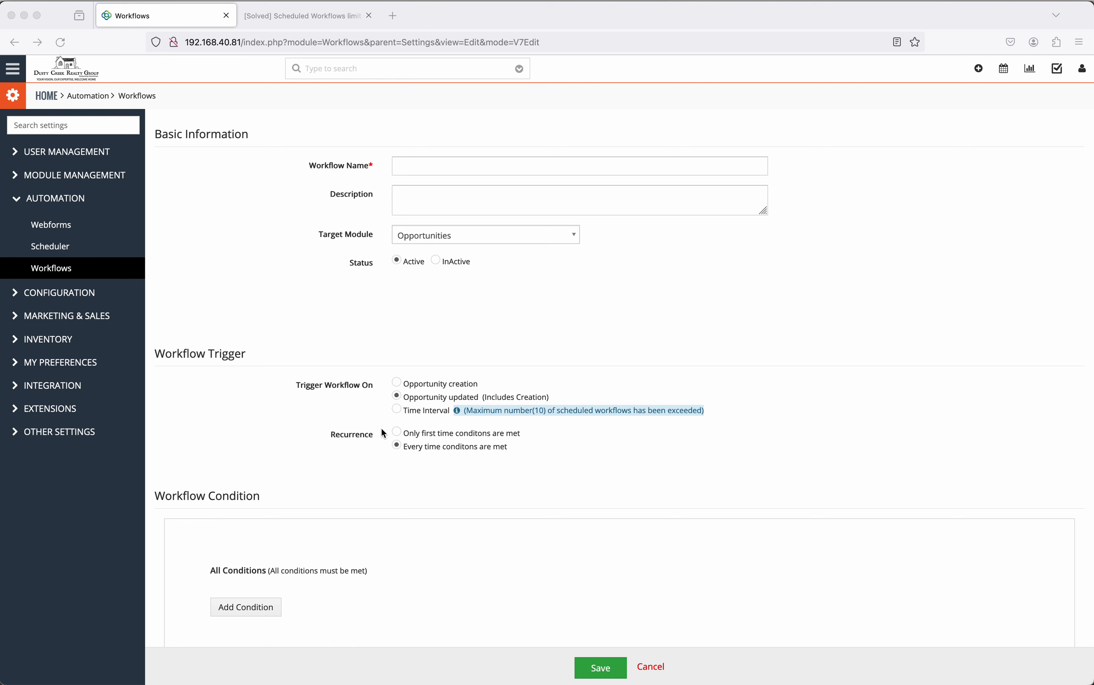
{"action": "mouse_move", "coordinate": [630, 450]}
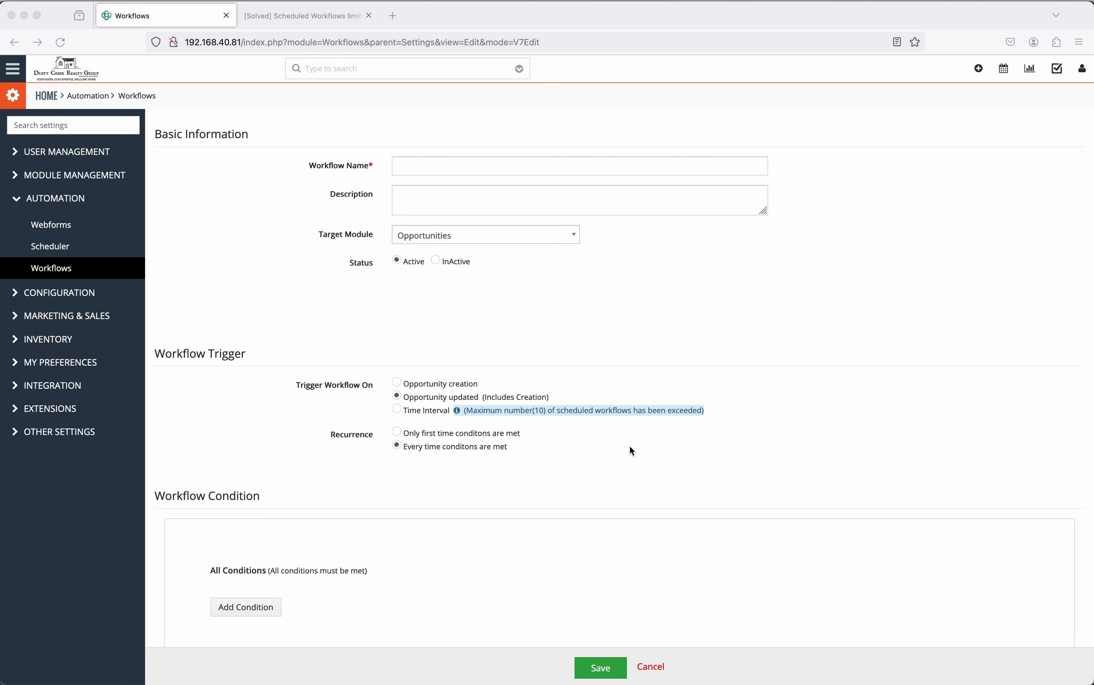
{"action": "mouse_move", "coordinate": [498, 462]}
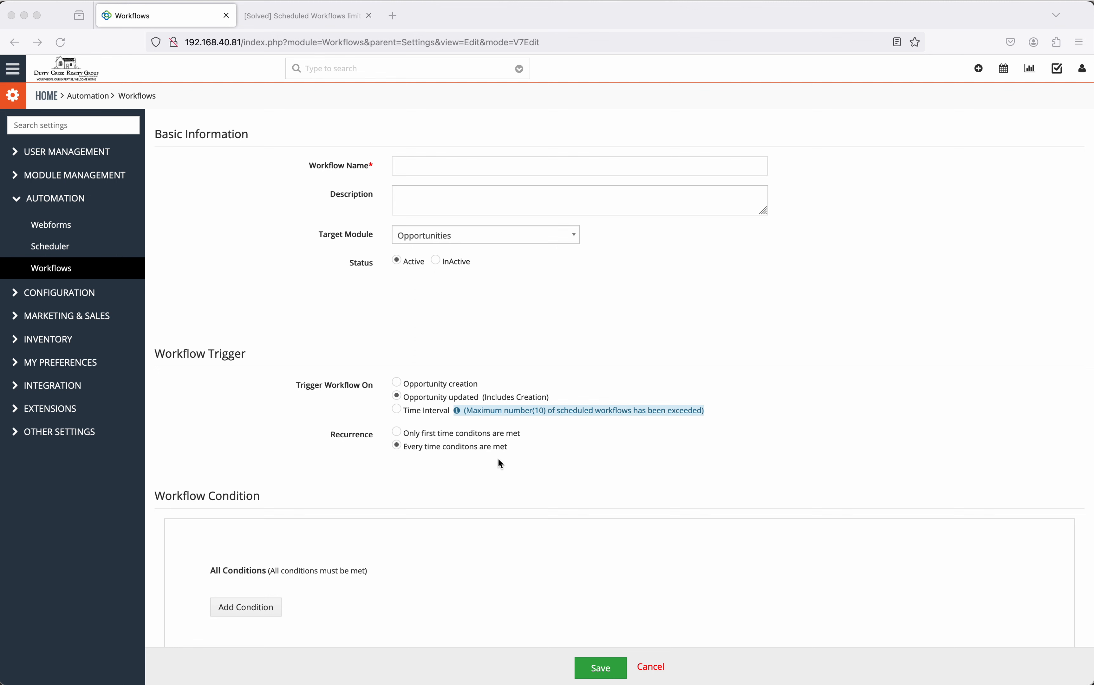
{"action": "mouse_move", "coordinate": [561, 423]}
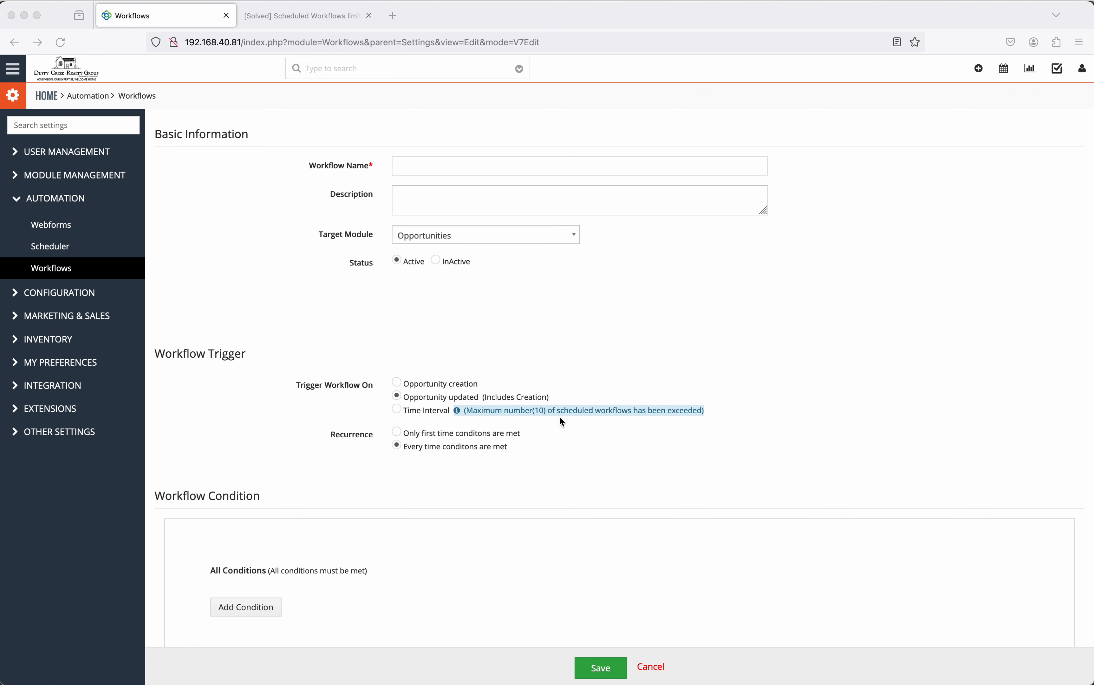
{"action": "mouse_move", "coordinate": [569, 421]}
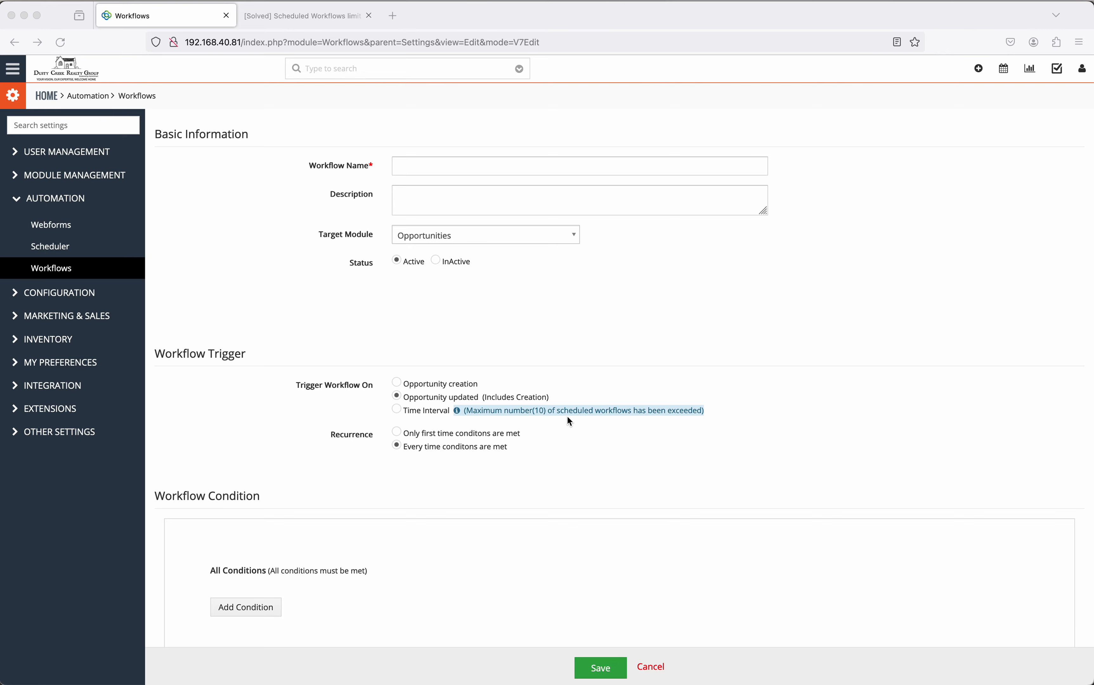
Switch to FileZilla and re-enter the remote vtigercrm folder via the parent www folder
{"action": "left_click", "coordinate": [800, 659]}
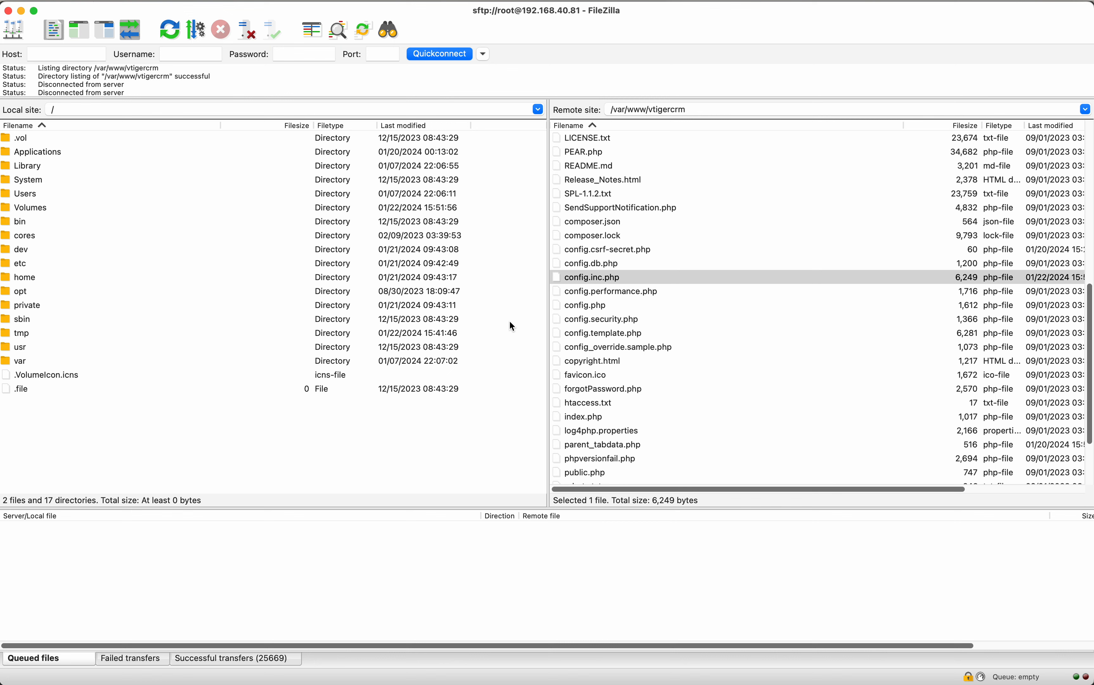
{"action": "mouse_move", "coordinate": [626, 119]}
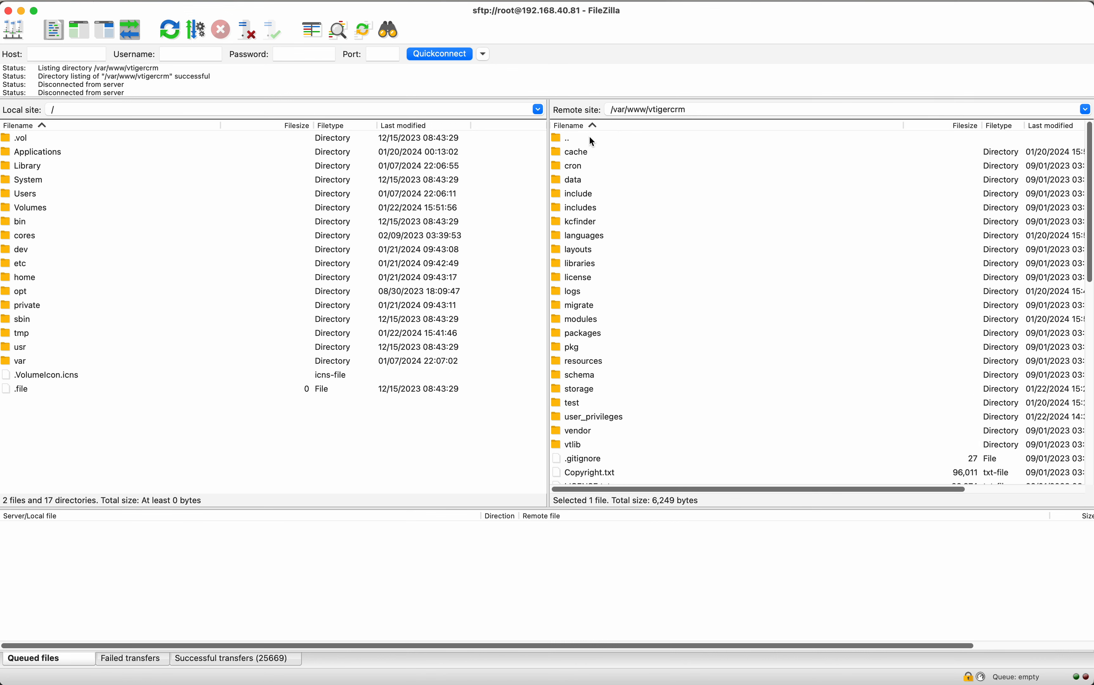
{"action": "double_click", "coordinate": [568, 138]}
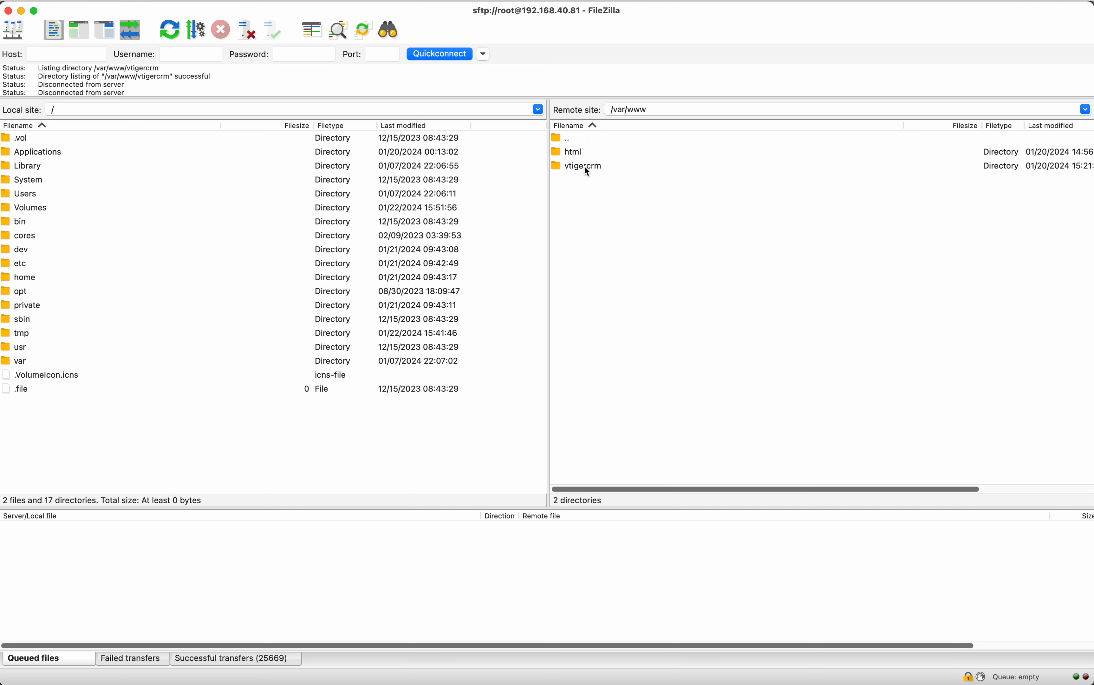
{"action": "double_click", "coordinate": [582, 165]}
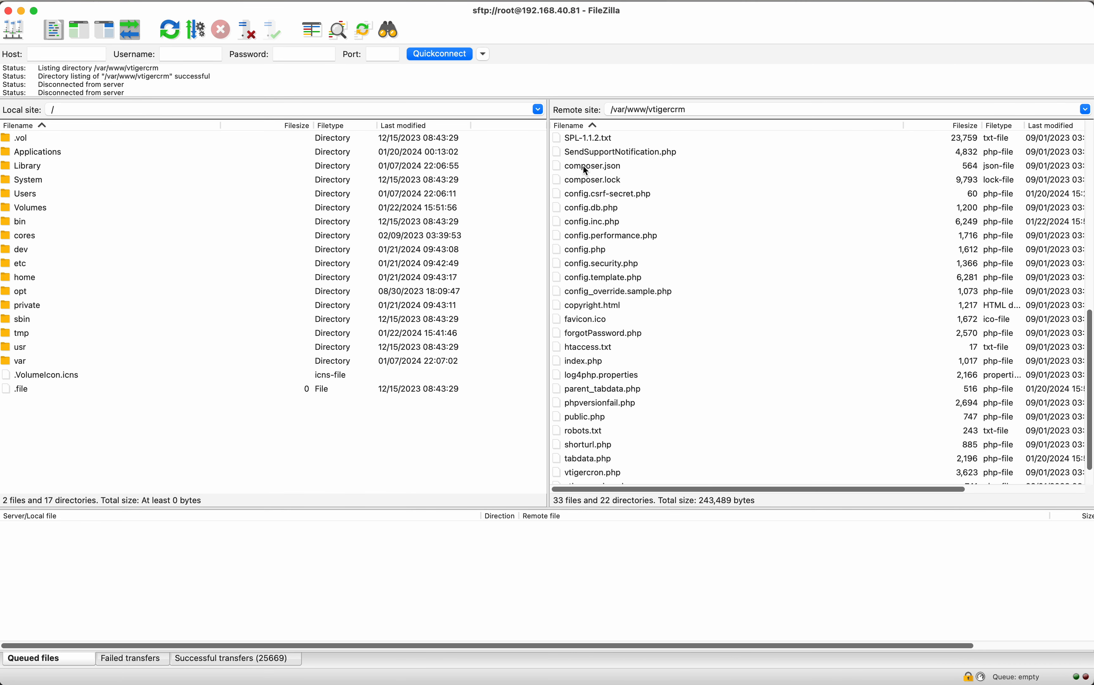
{"action": "mouse_move", "coordinate": [553, 271]}
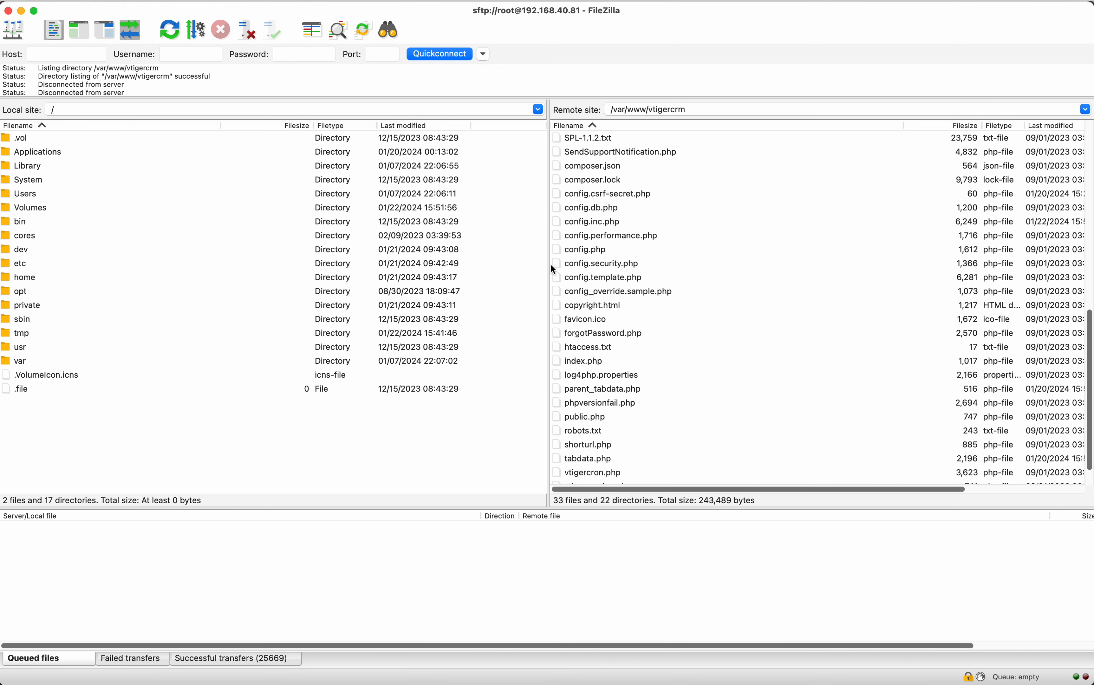
{"action": "mouse_move", "coordinate": [609, 226]}
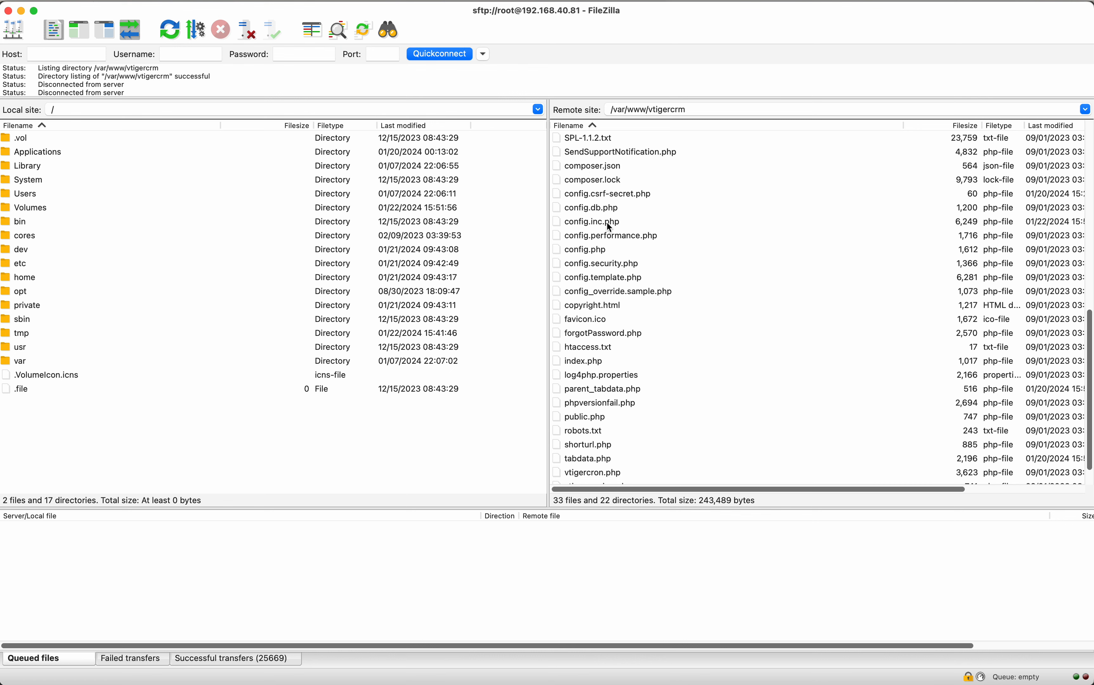
{"action": "mouse_move", "coordinate": [646, 337]}
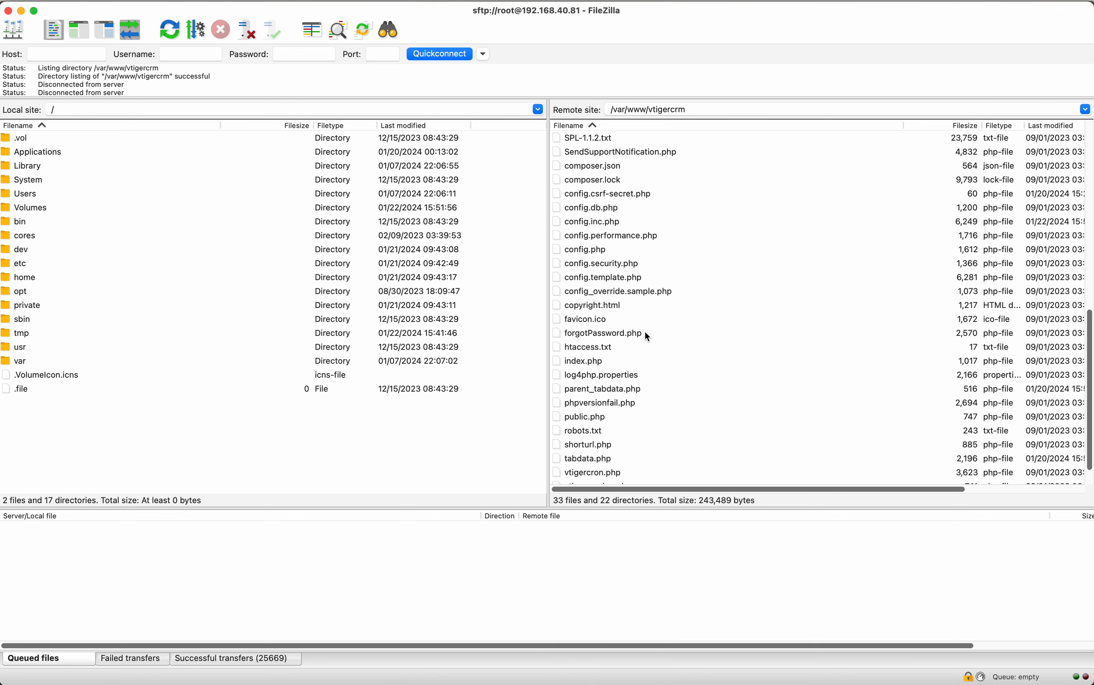
View/Edit config.inc.php, discarding the local file to download and edit a fresh copy
{"action": "right_click", "coordinate": [591, 222]}
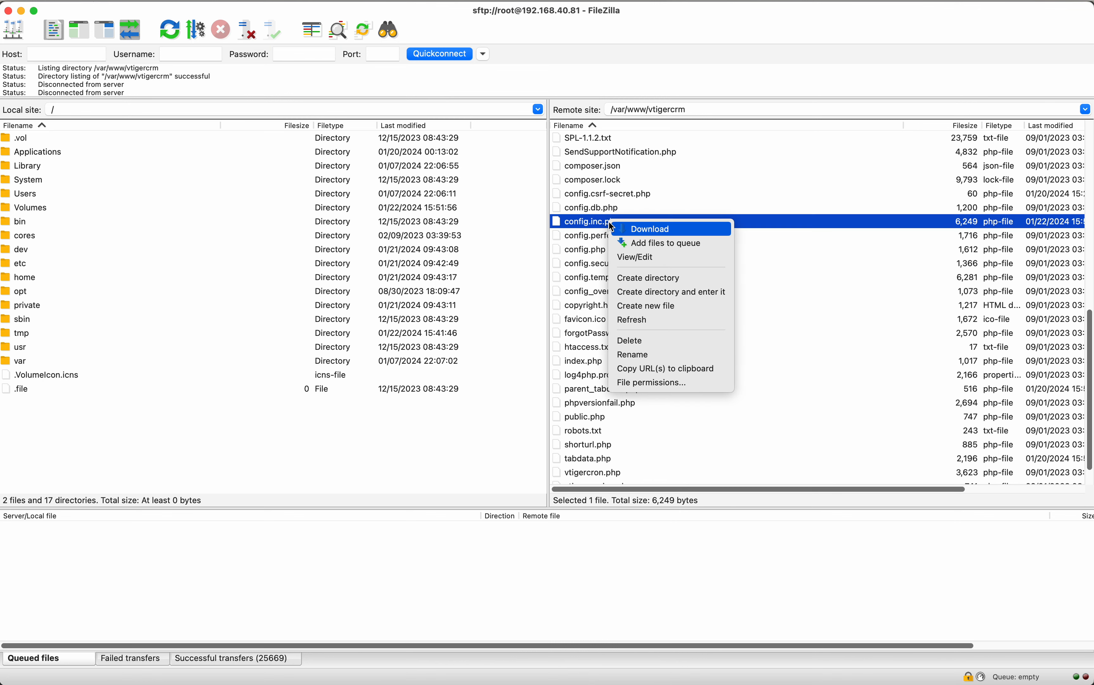
{"action": "left_click", "coordinate": [634, 257]}
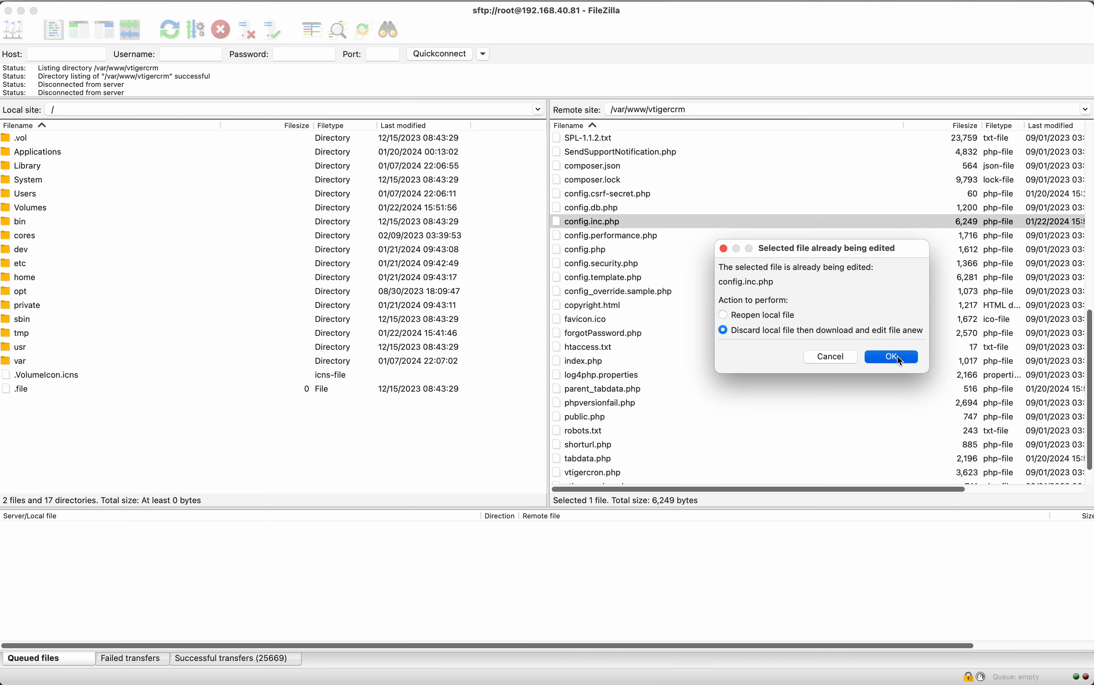
{"action": "left_click", "coordinate": [891, 356]}
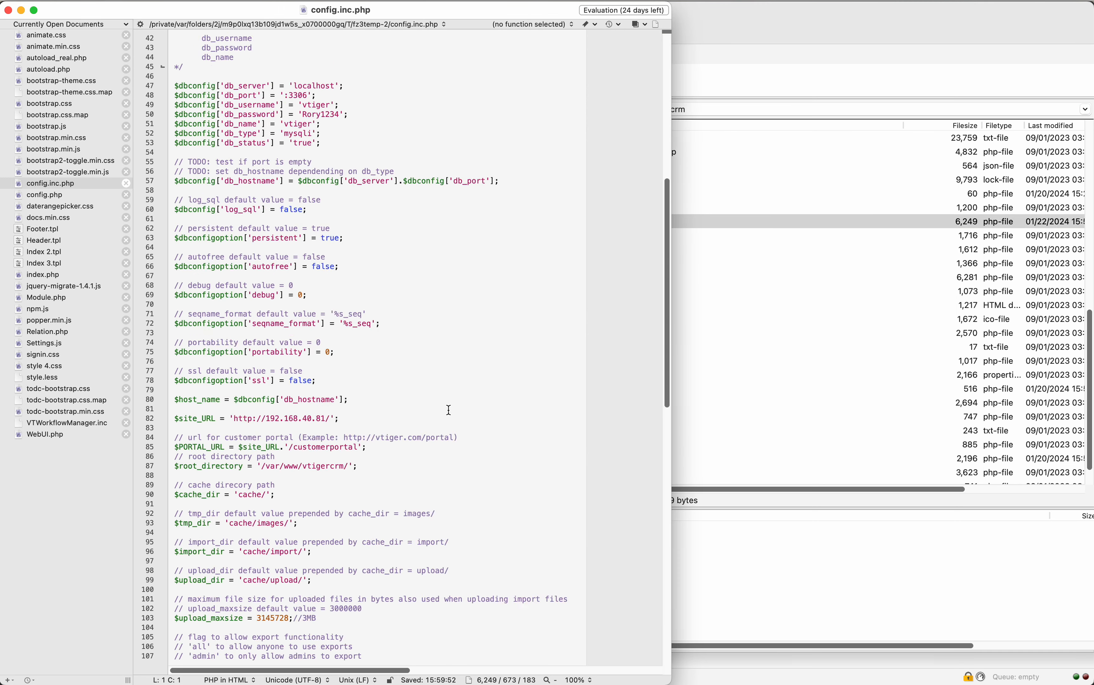
Add $max_scheduled_workflows = '40'; at the file's end, save, and confirm FileZilla's upload
{"action": "scroll", "scroll_direction": "down", "scroll_amount": 3}
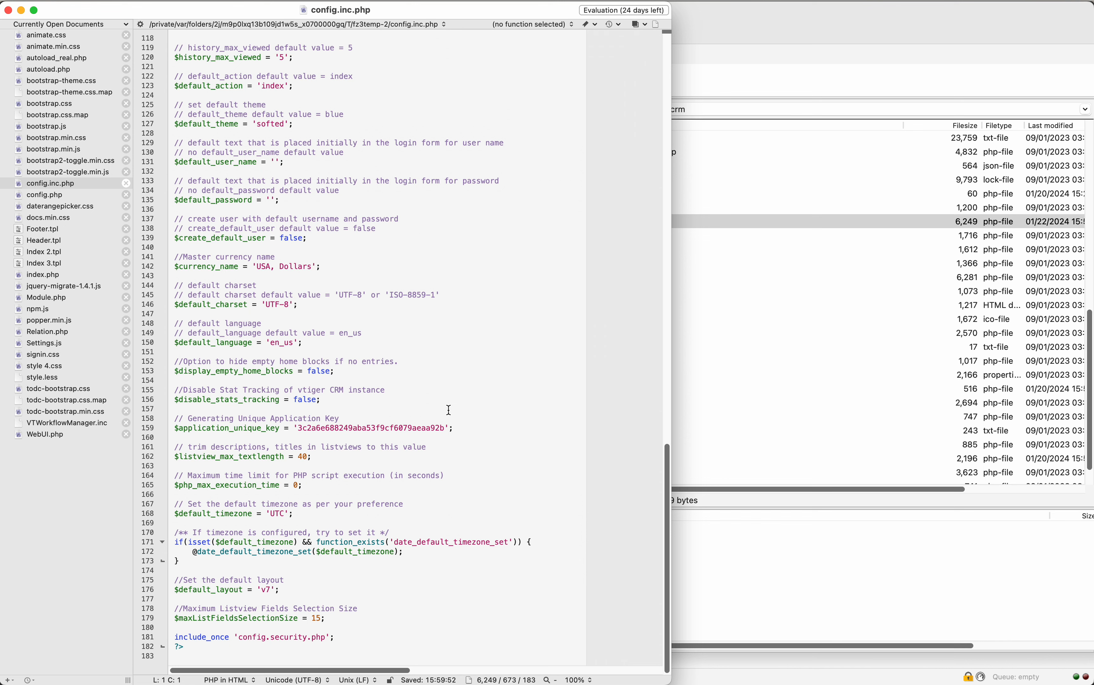
{"action": "mouse_move", "coordinate": [368, 618]}
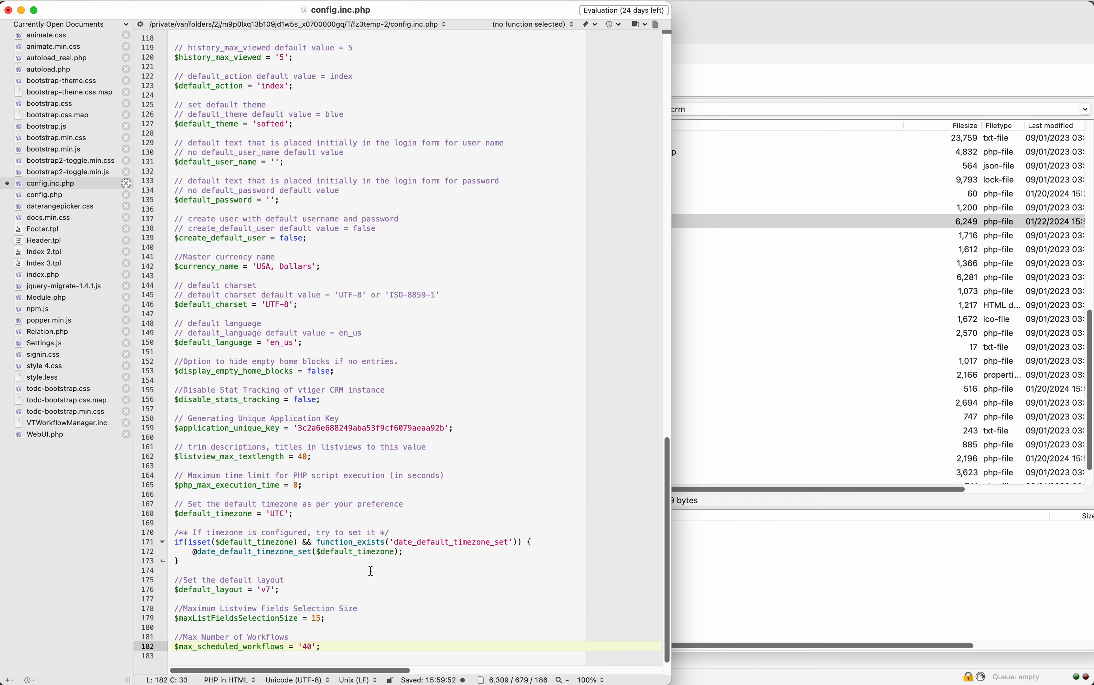
{"action": "scroll", "scroll_direction": "down", "scroll_amount": 3}
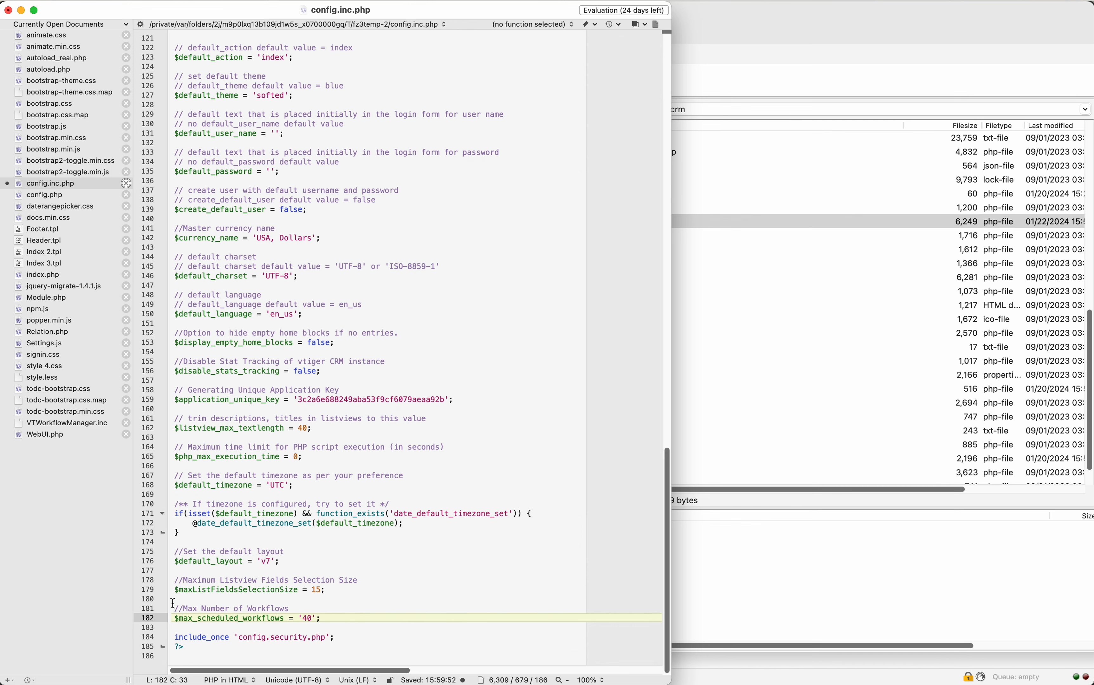
{"action": "mouse_move", "coordinate": [281, 618]}
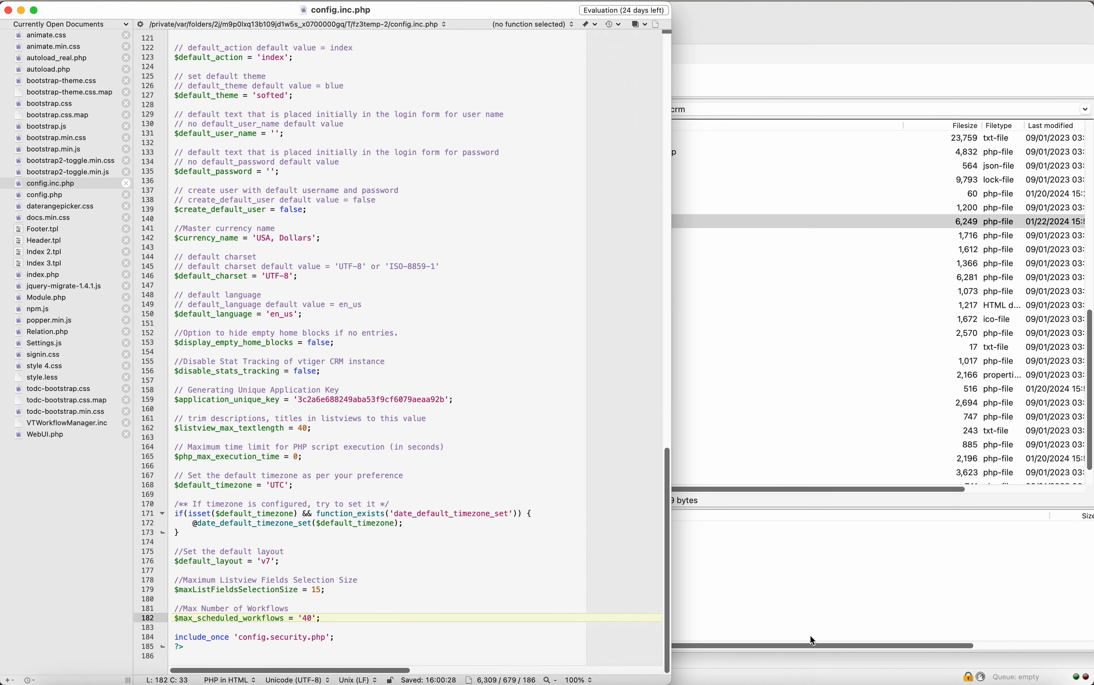
{"action": "left_click", "coordinate": [799, 659]}
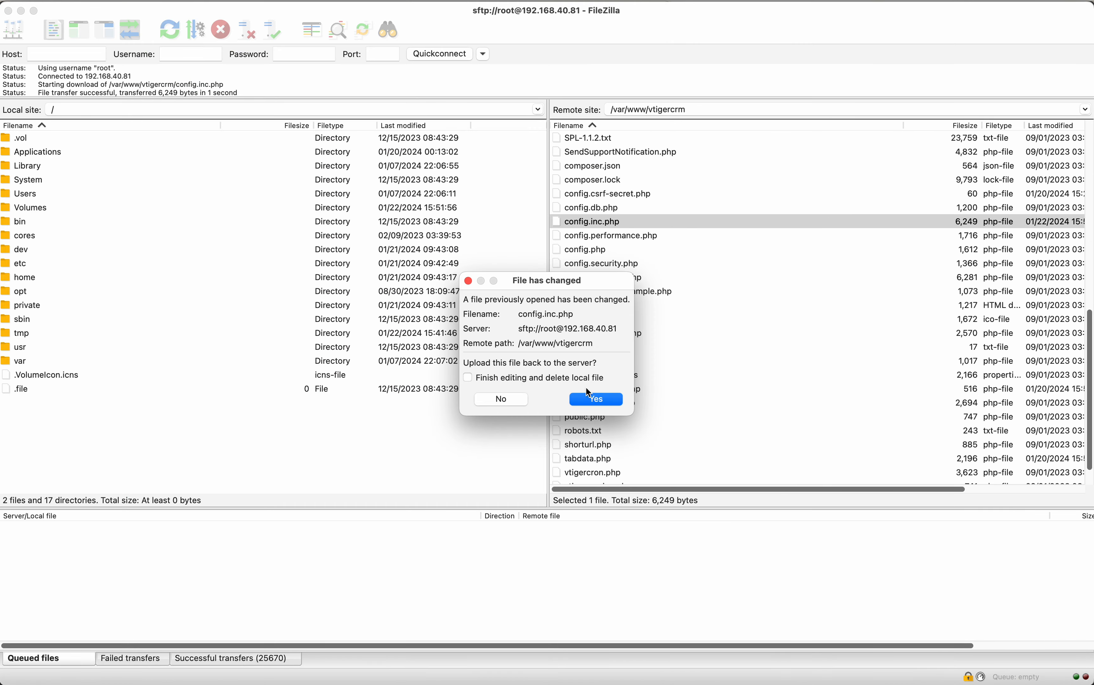
{"action": "left_click", "coordinate": [596, 399]}
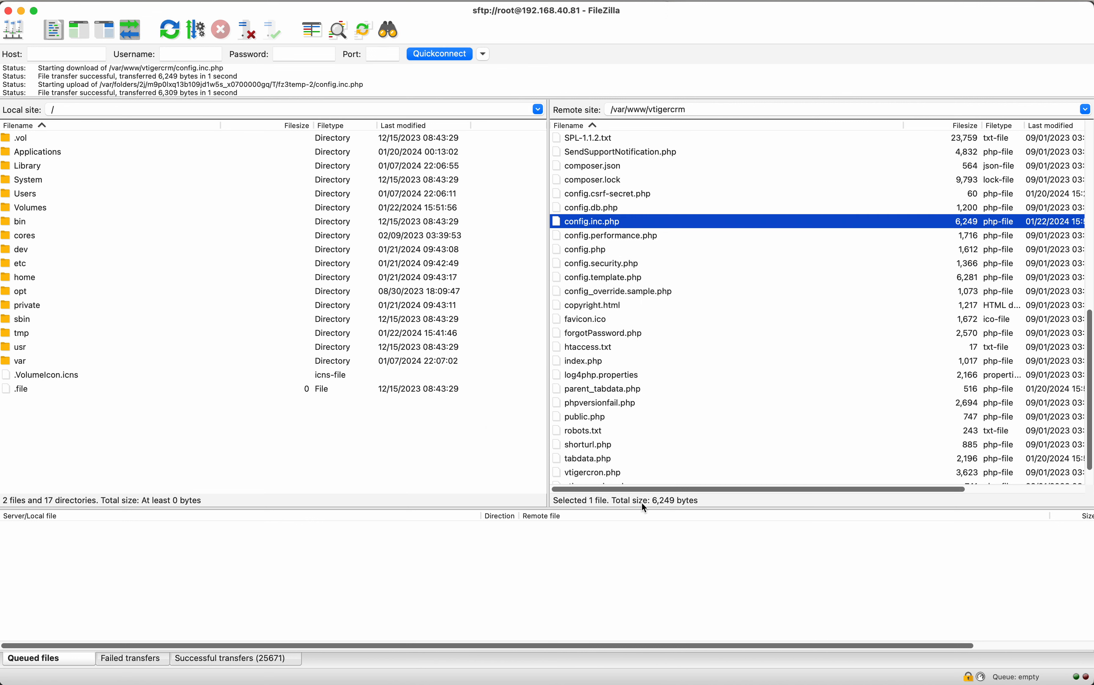
{"action": "mouse_move", "coordinate": [725, 659]}
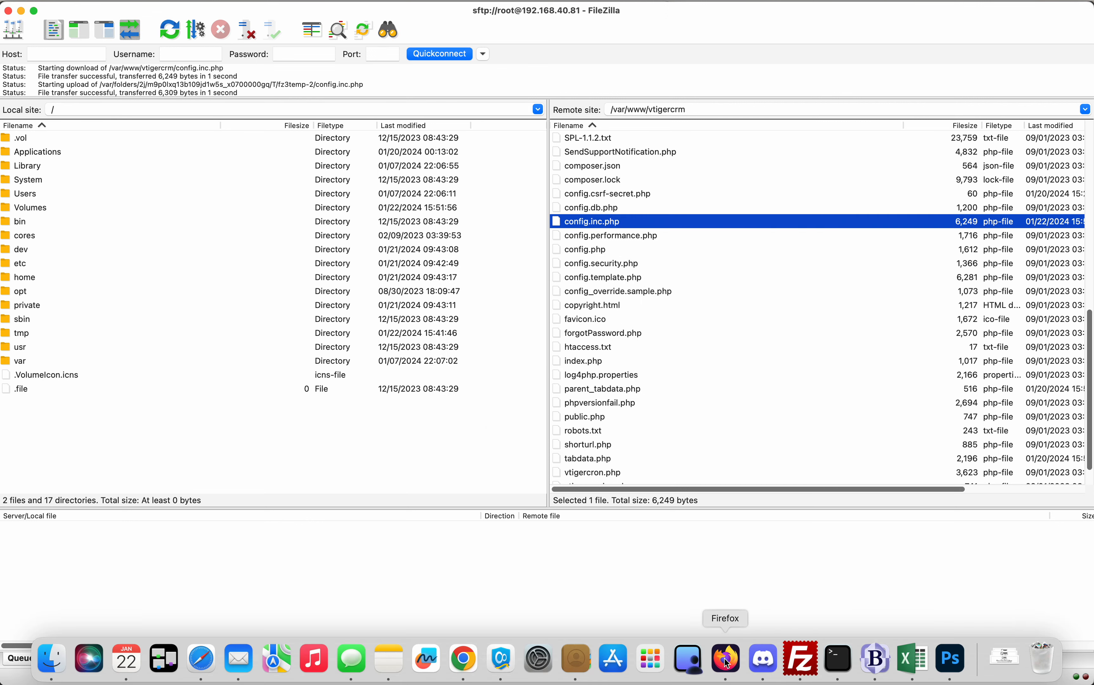
Return to Firefox to reload the workflow edit page
{"action": "left_click", "coordinate": [726, 658]}
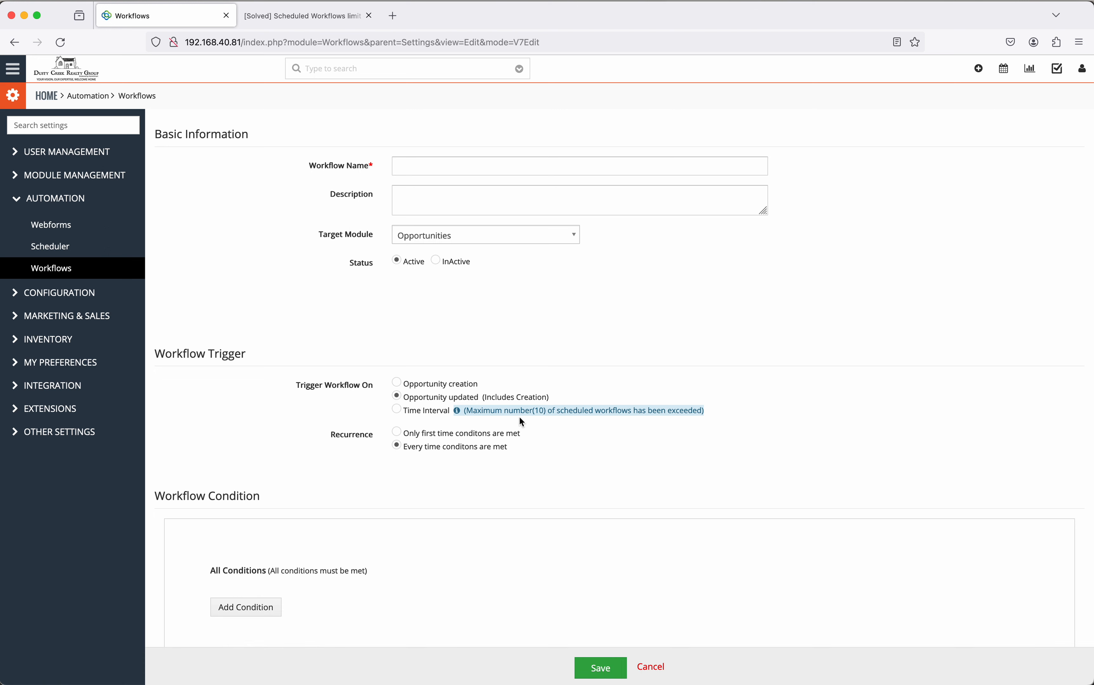
{"action": "mouse_move", "coordinate": [631, 426]}
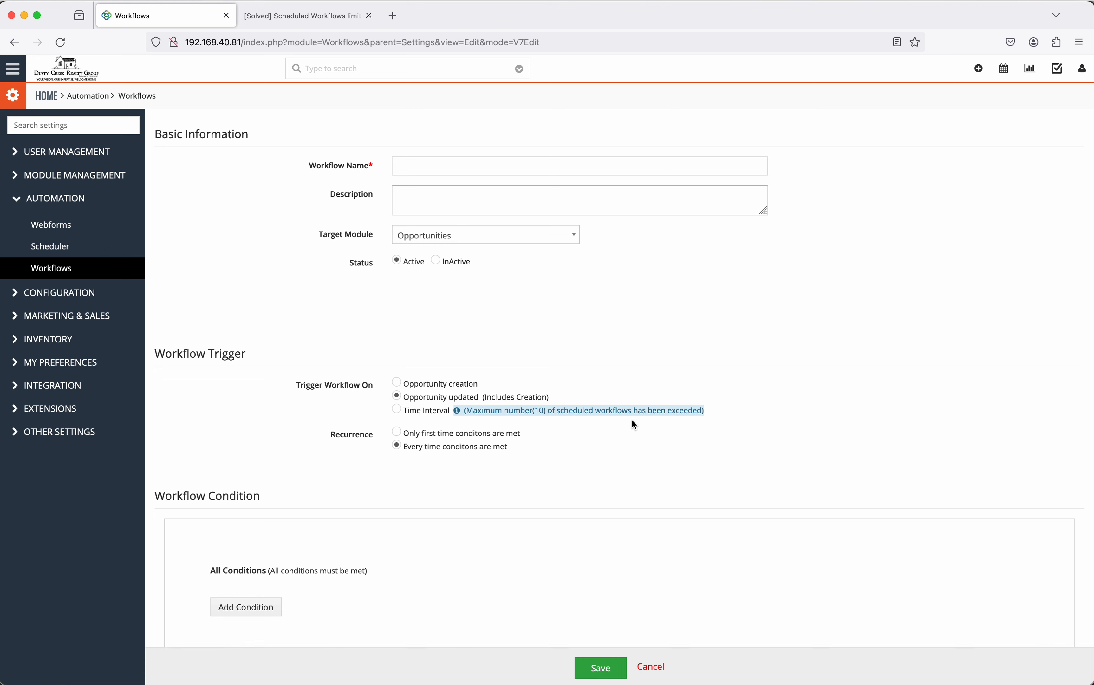
{"action": "mouse_move", "coordinate": [542, 416]}
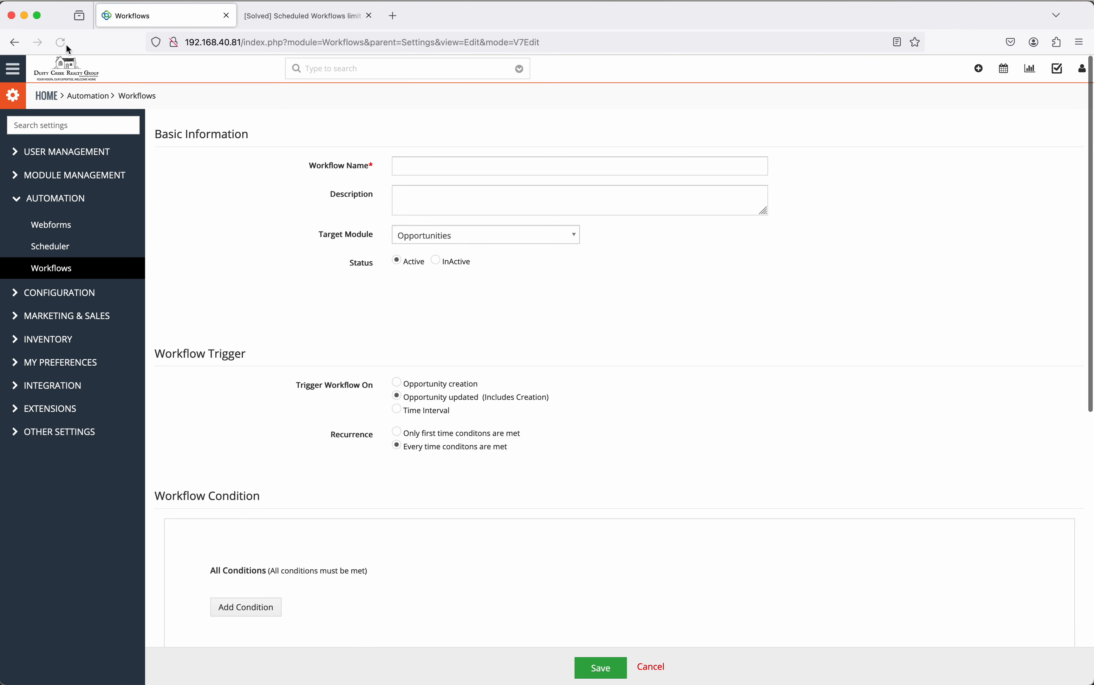
{"action": "mouse_move", "coordinate": [454, 300]}
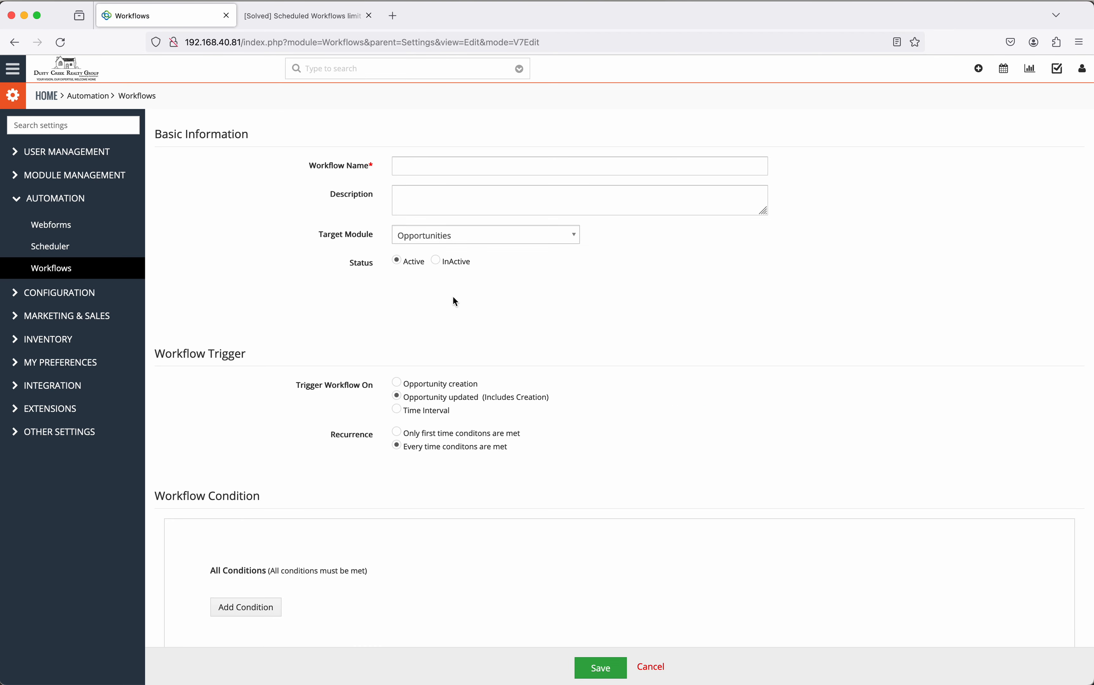
{"action": "mouse_move", "coordinate": [1092, 563]}
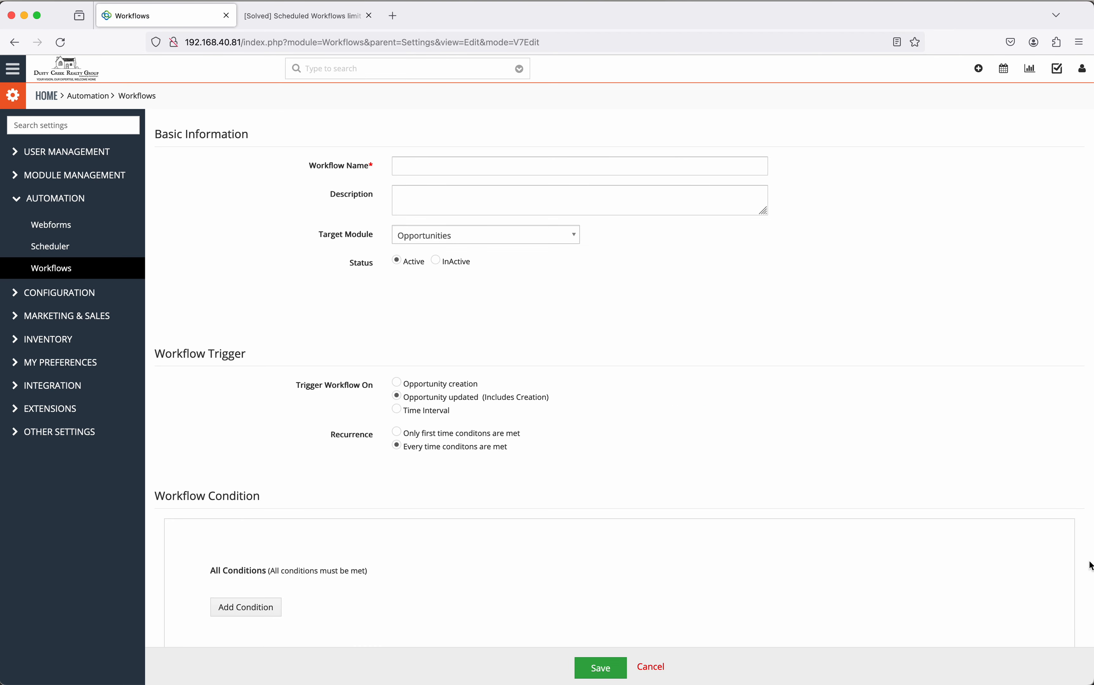